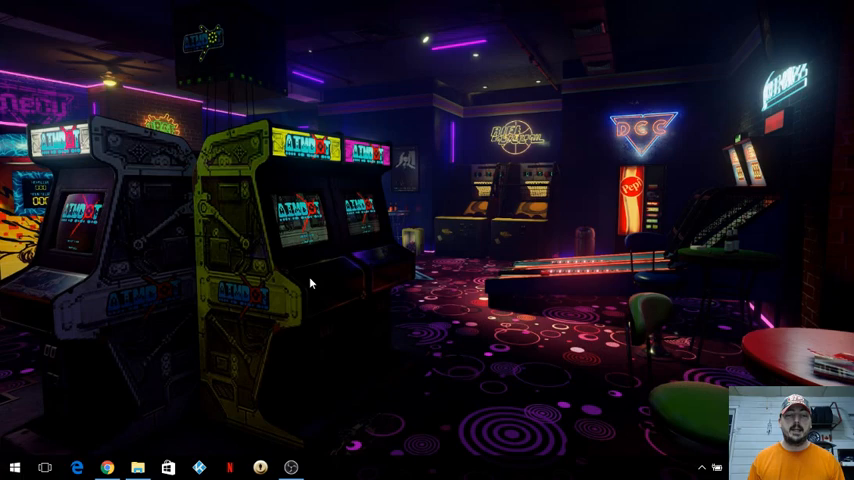
{"action": "mouse_move", "coordinate": [156, 358]}
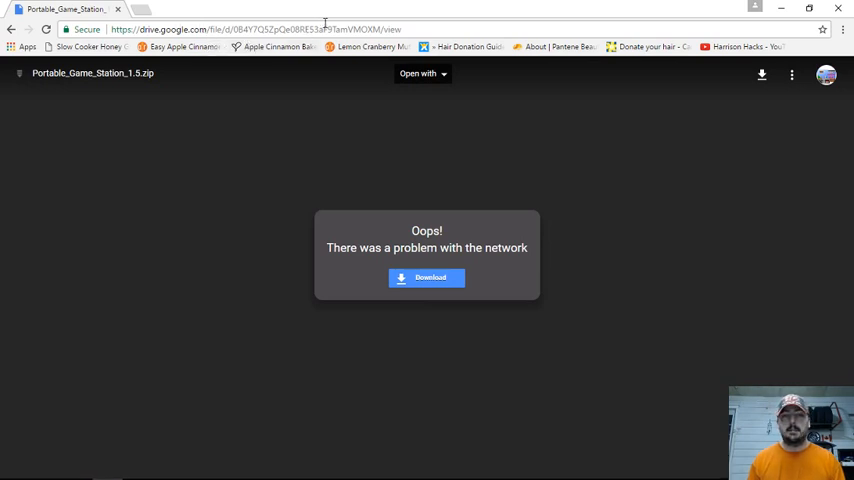
{"action": "mouse_move", "coordinate": [327, 220]}
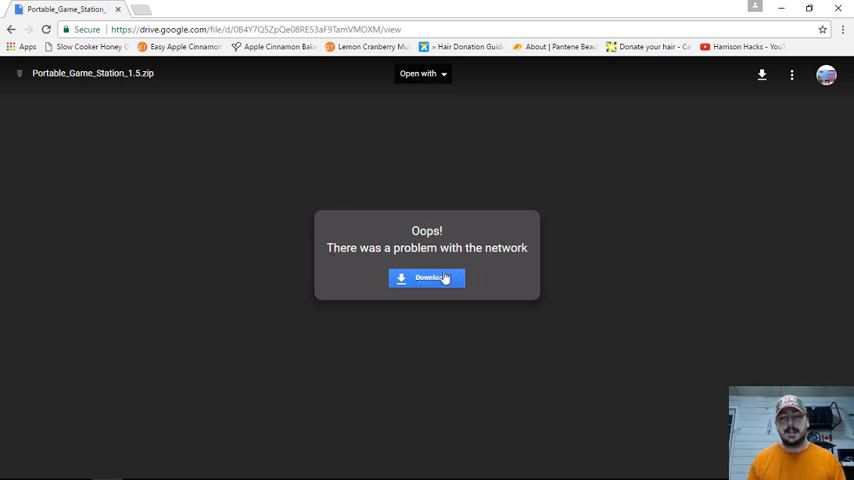
{"action": "mouse_move", "coordinate": [347, 222]}
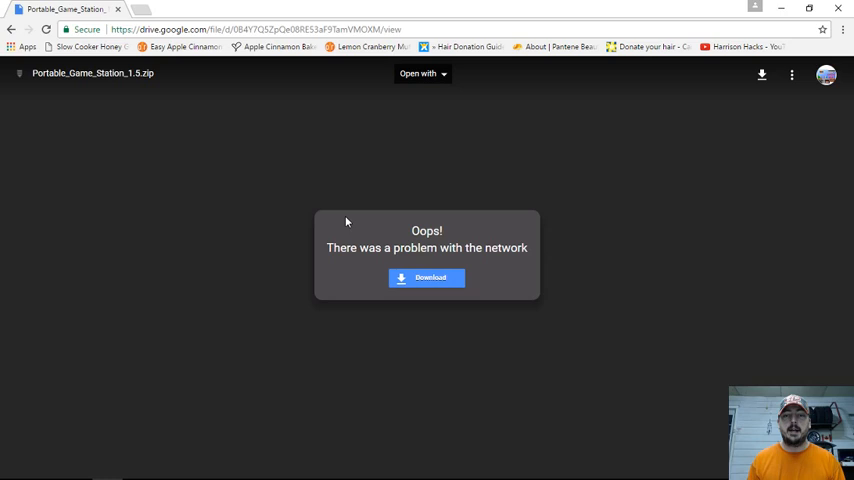
{"action": "mouse_move", "coordinate": [123, 82]}
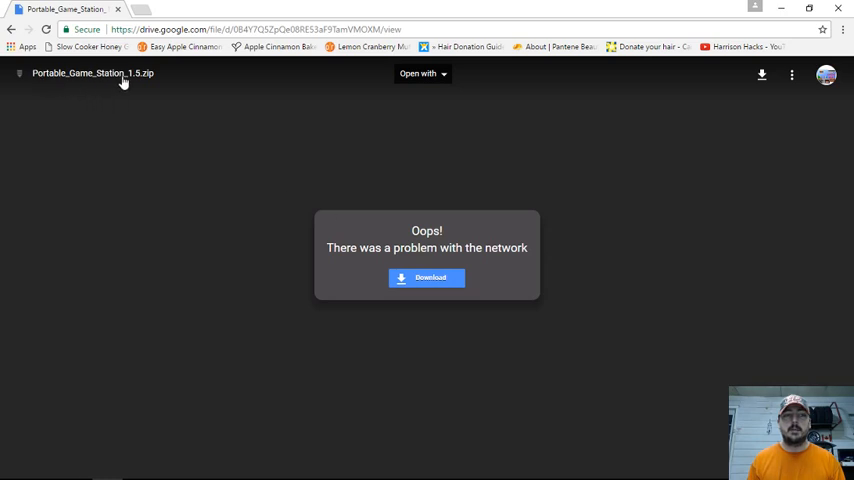
{"action": "mouse_move", "coordinate": [781, 9]}
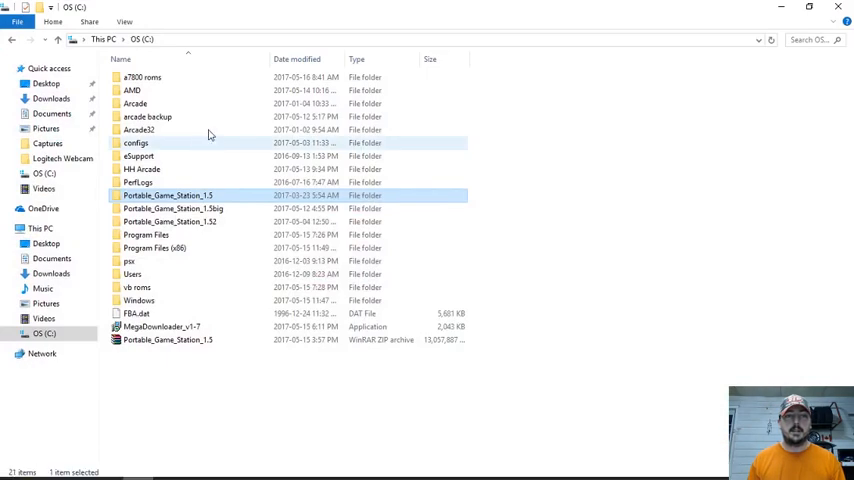
Step: On OS (C:), compare the 12.4 GB Portable_Game_Station_1.5 archive with its extracted folder
{"action": "left_click", "coordinate": [167, 340]}
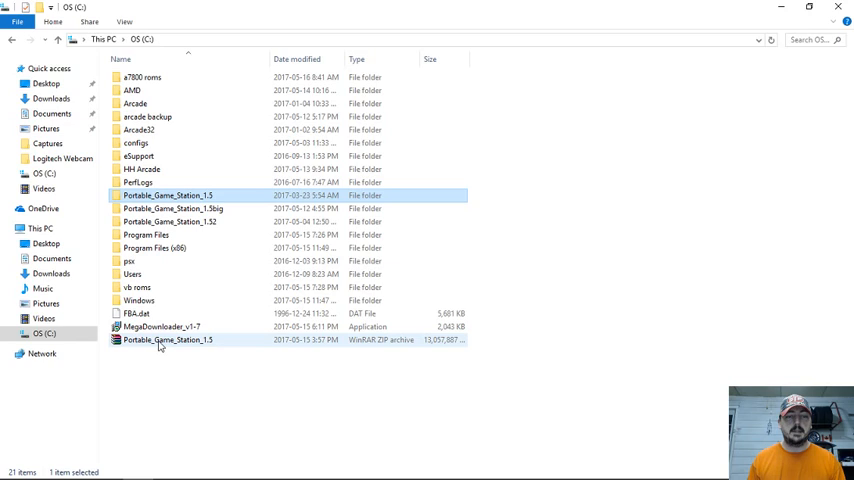
{"action": "mouse_move", "coordinate": [160, 340]}
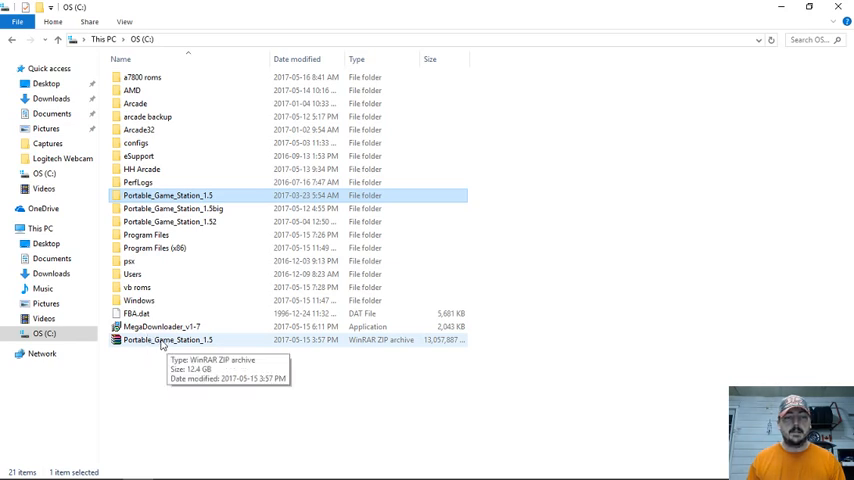
{"action": "right_click", "coordinate": [167, 340]}
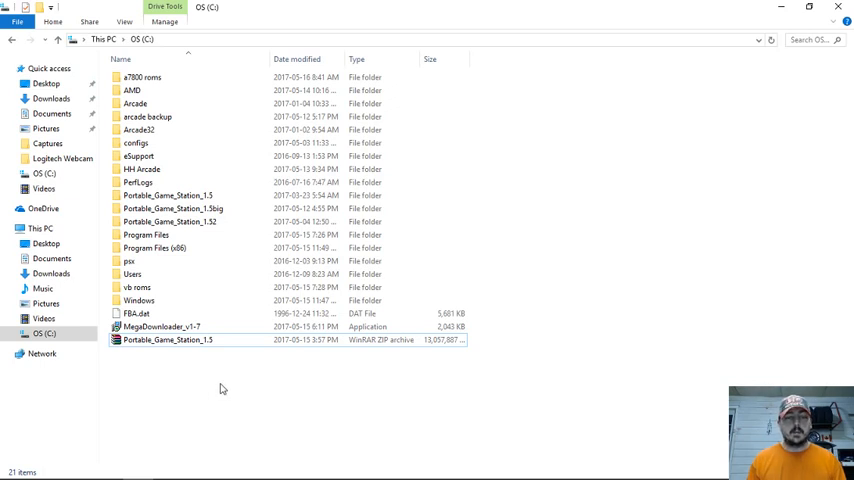
{"action": "left_click", "coordinate": [138, 182]}
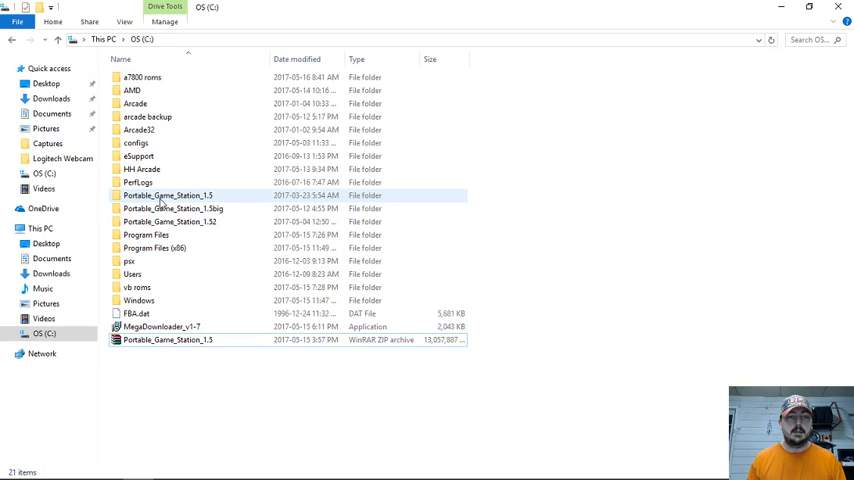
{"action": "mouse_move", "coordinate": [168, 195]}
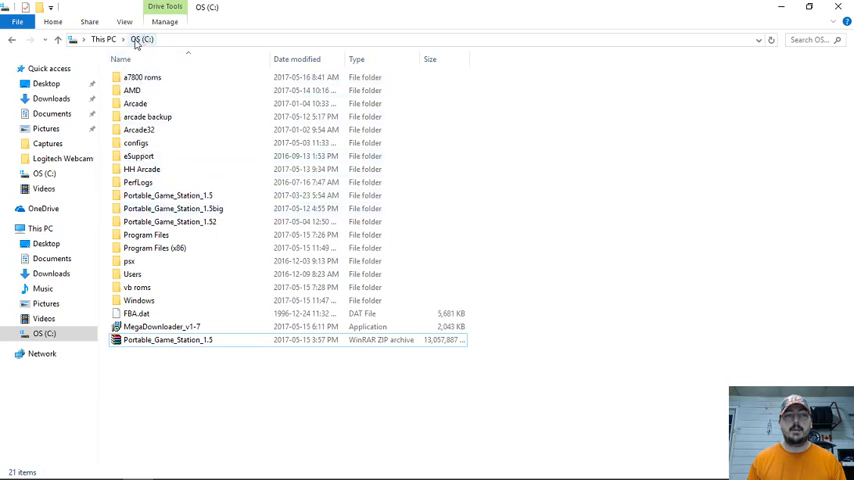
{"action": "left_click", "coordinate": [140, 182]}
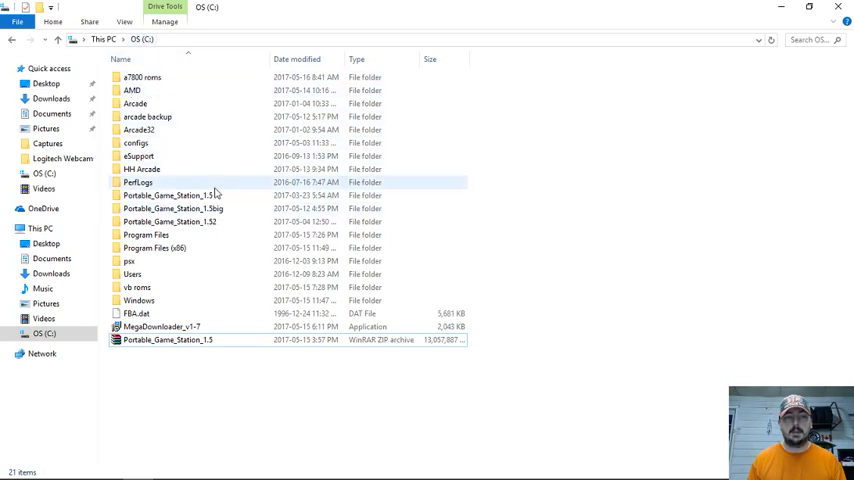
{"action": "left_click", "coordinate": [168, 195]}
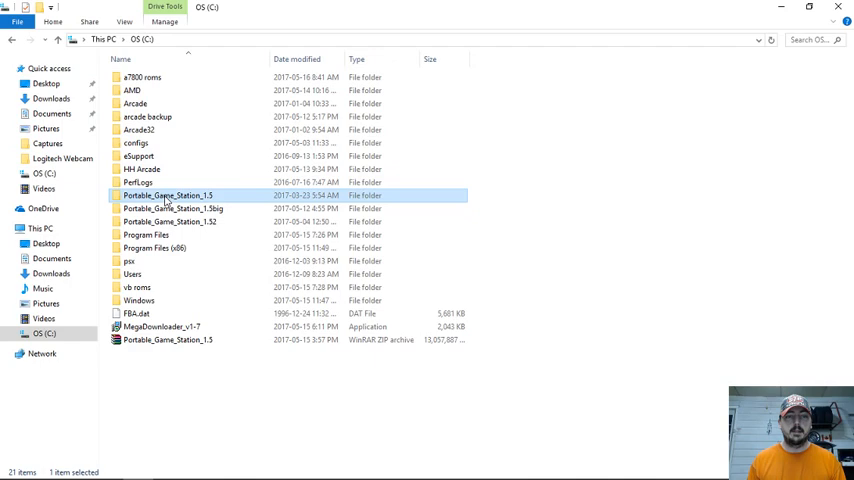
Step: Browse Portable_Game_Station_1.5 > systems > retroarch and launch retroarch.exe
{"action": "double_click", "coordinate": [168, 195]}
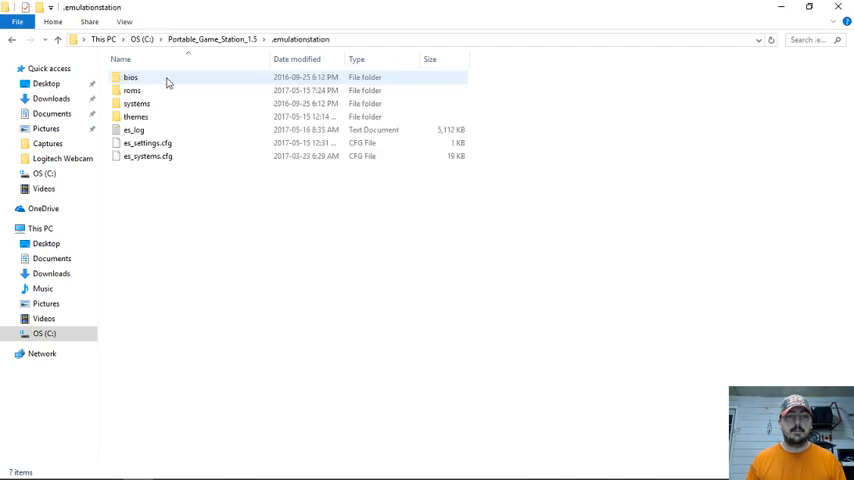
{"action": "double_click", "coordinate": [136, 104]}
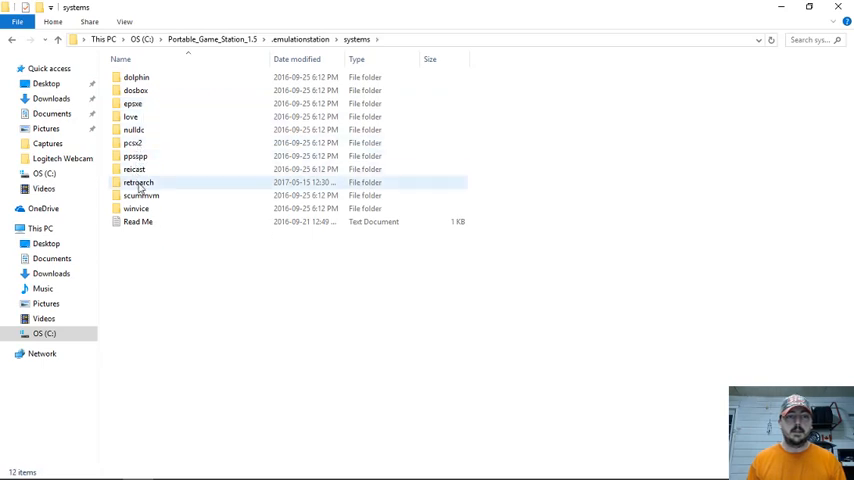
{"action": "double_click", "coordinate": [138, 182]}
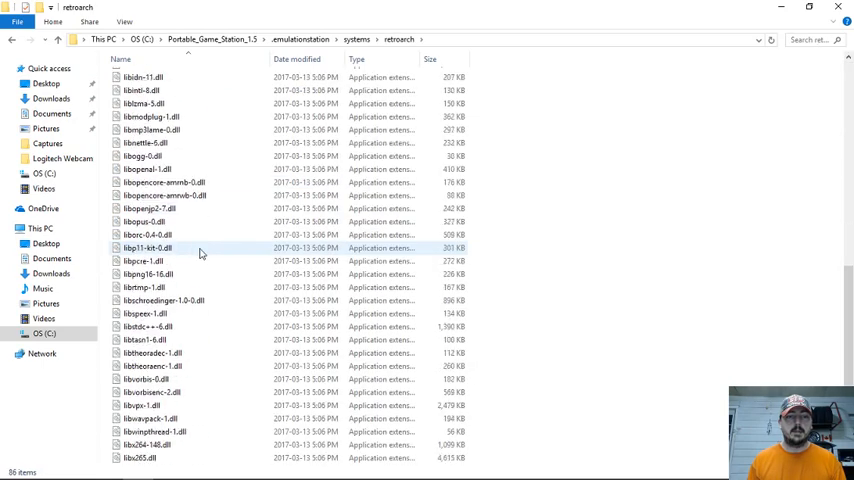
{"action": "scroll", "scroll_direction": "down", "scroll_amount": 3}
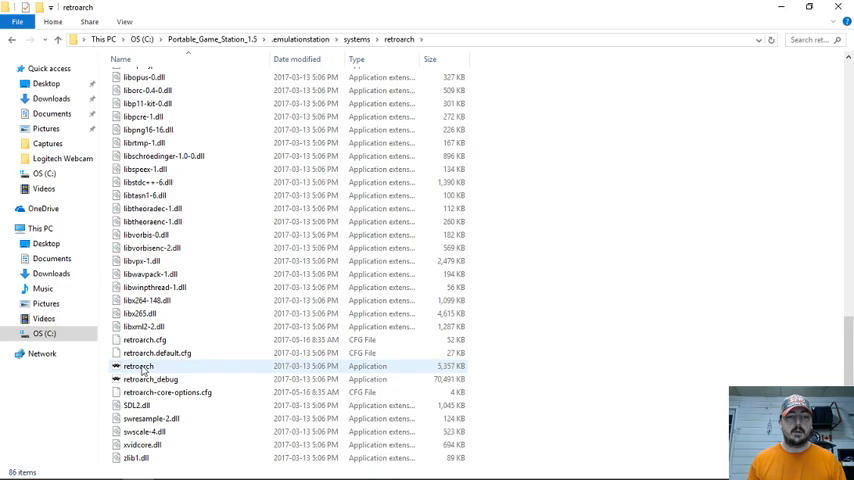
{"action": "double_click", "coordinate": [139, 366]}
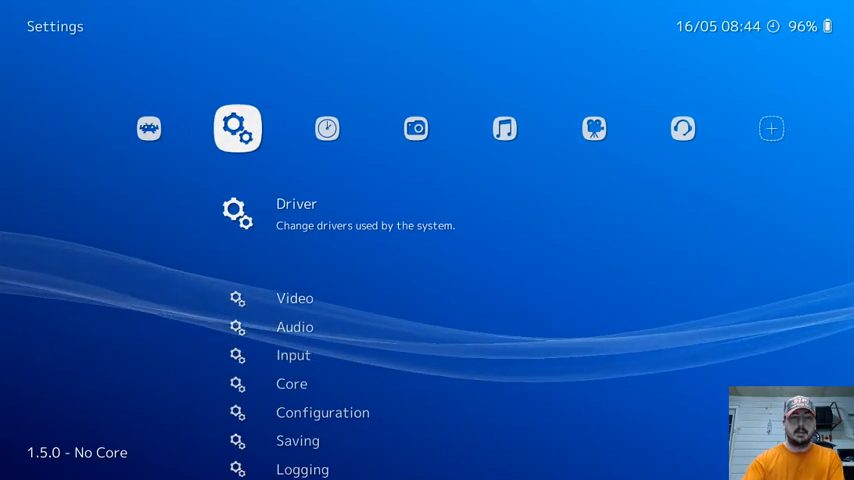
Step: Scroll the Input settings down to Input User 1 Binds and enter it
{"action": "scroll", "scroll_direction": "down", "scroll_amount": 3}
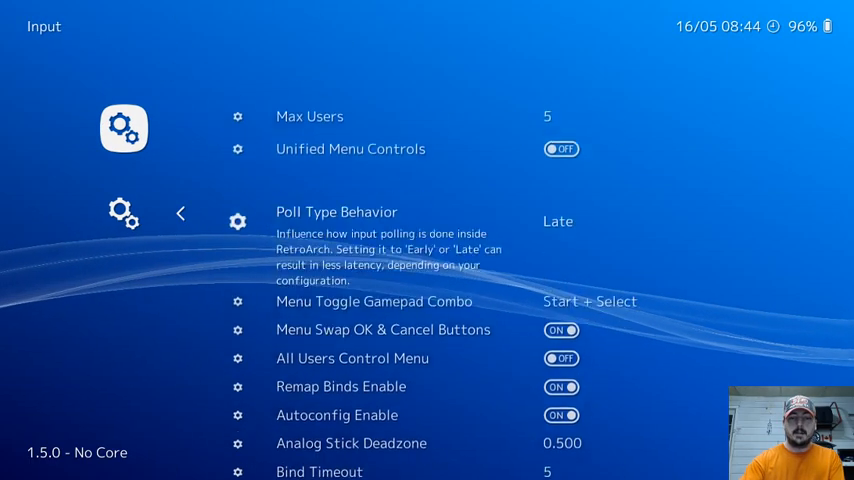
{"action": "scroll", "scroll_direction": "down", "scroll_amount": 3}
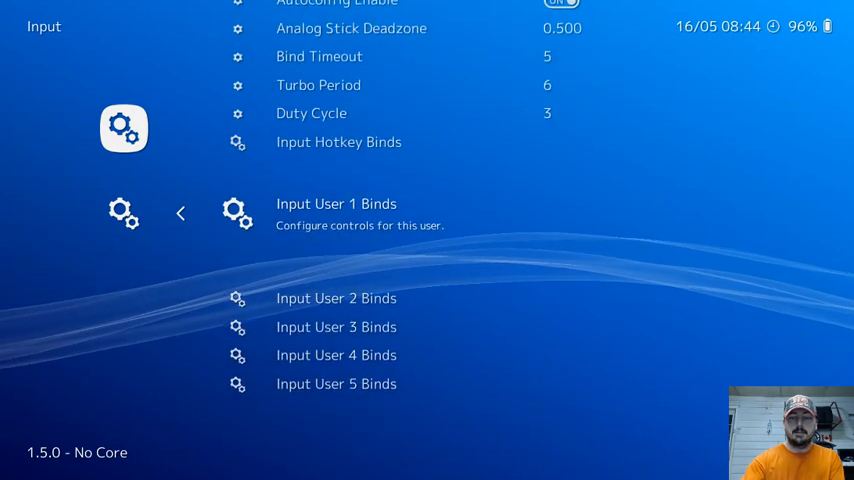
{"action": "left_click", "coordinate": [336, 204]}
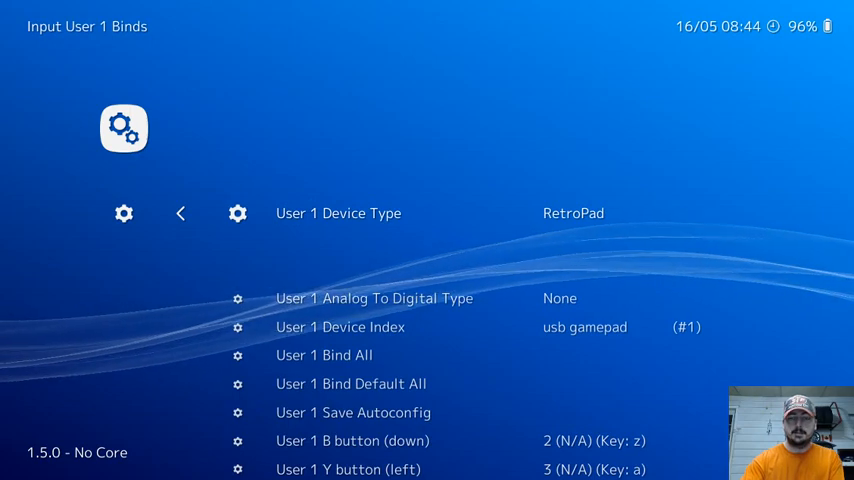
{"action": "scroll", "scroll_direction": "down", "scroll_amount": 3}
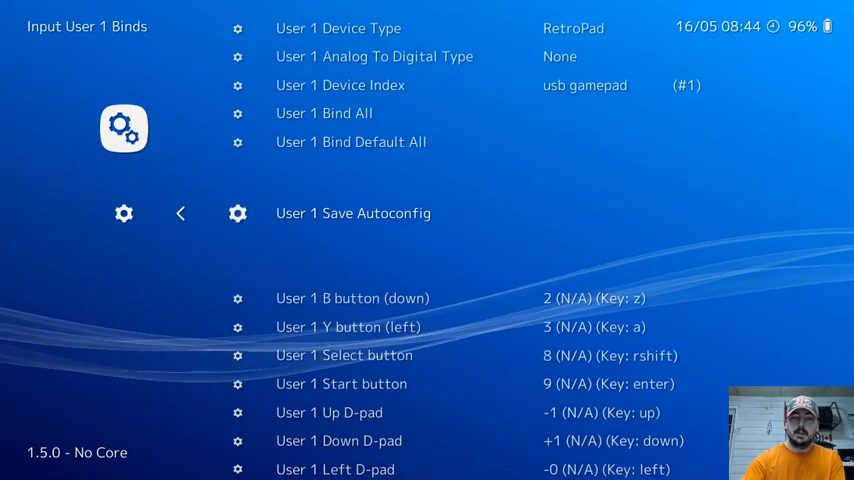
{"action": "scroll", "scroll_direction": "down", "scroll_amount": 3}
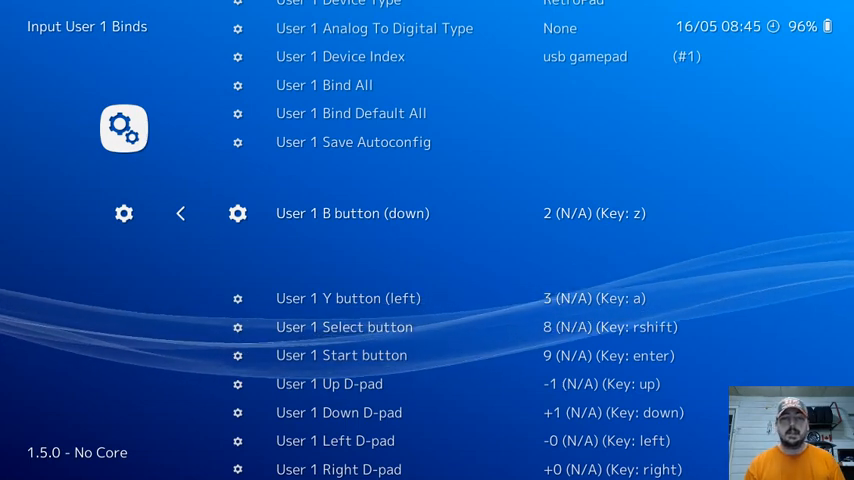
{"action": "left_click", "coordinate": [352, 213]}
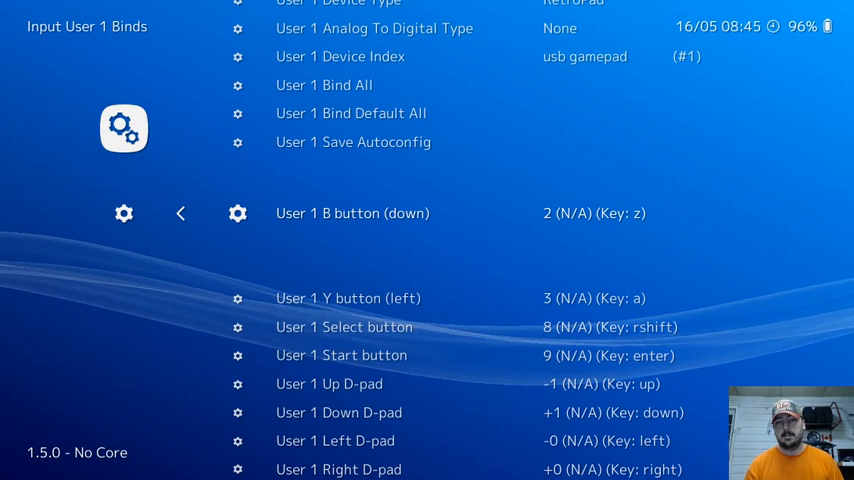
{"action": "scroll", "scroll_direction": "down", "scroll_amount": 3}
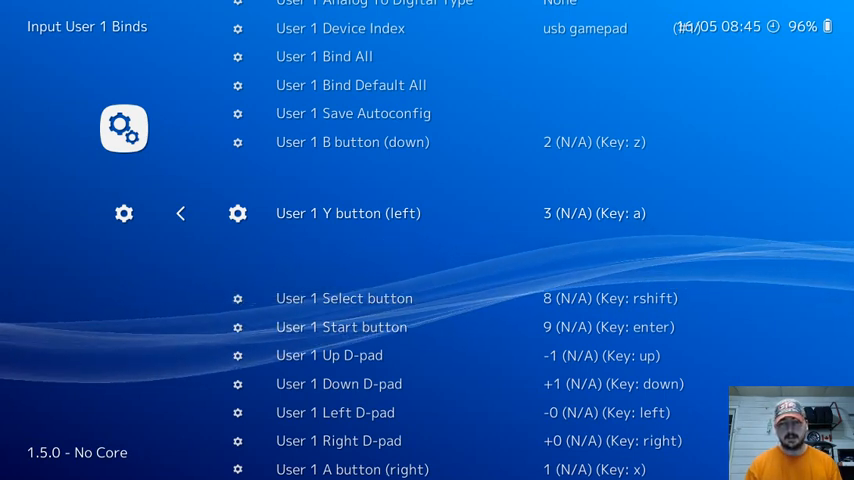
{"action": "scroll", "scroll_direction": "down", "scroll_amount": 3}
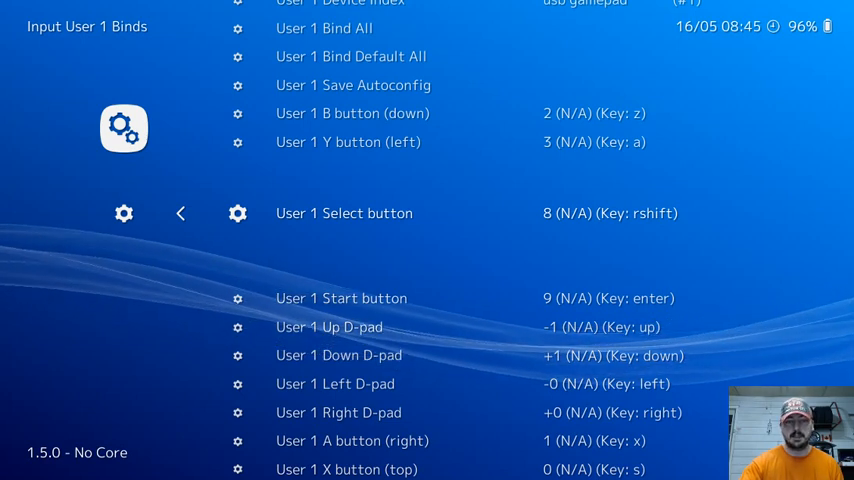
{"action": "scroll", "scroll_direction": "down", "scroll_amount": 3}
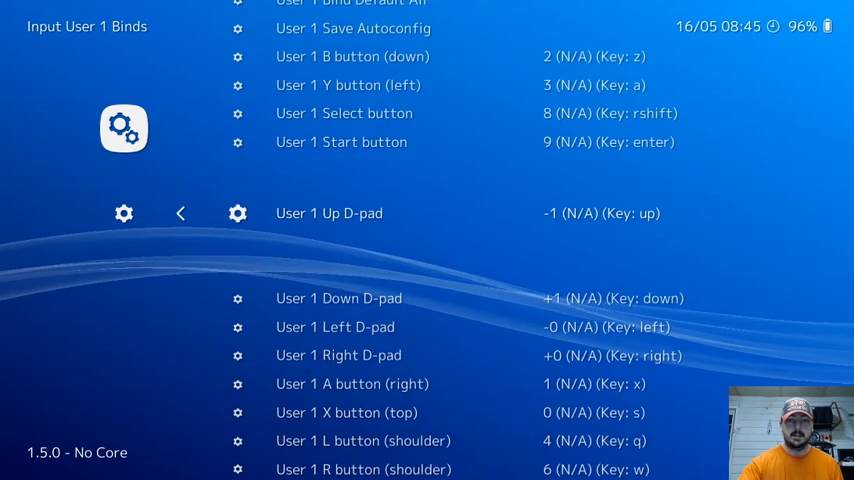
{"action": "scroll", "scroll_direction": "down", "scroll_amount": 3}
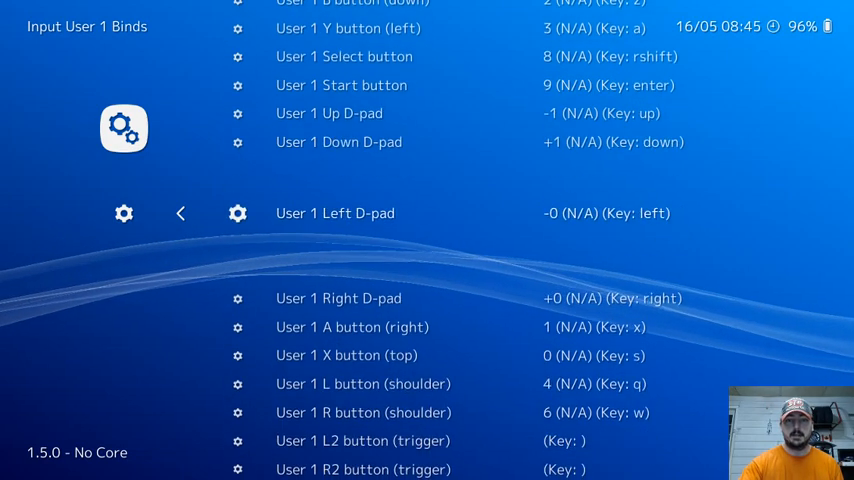
{"action": "scroll", "scroll_direction": "down", "scroll_amount": 3}
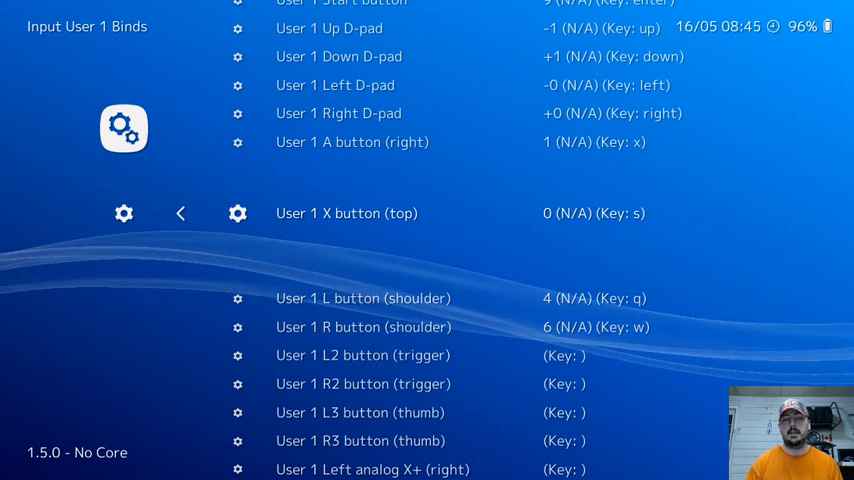
{"action": "scroll", "scroll_direction": "down", "scroll_amount": 3}
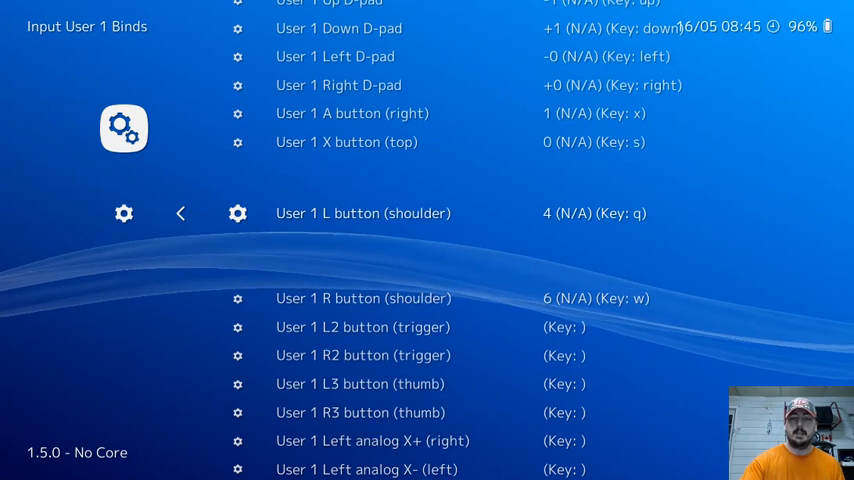
{"action": "scroll", "scroll_direction": "down", "scroll_amount": 3}
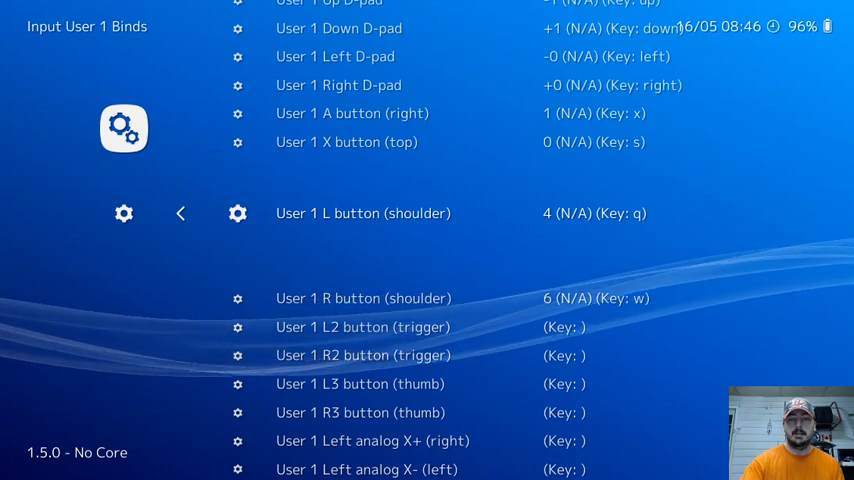
{"action": "scroll", "scroll_direction": "down", "scroll_amount": 3}
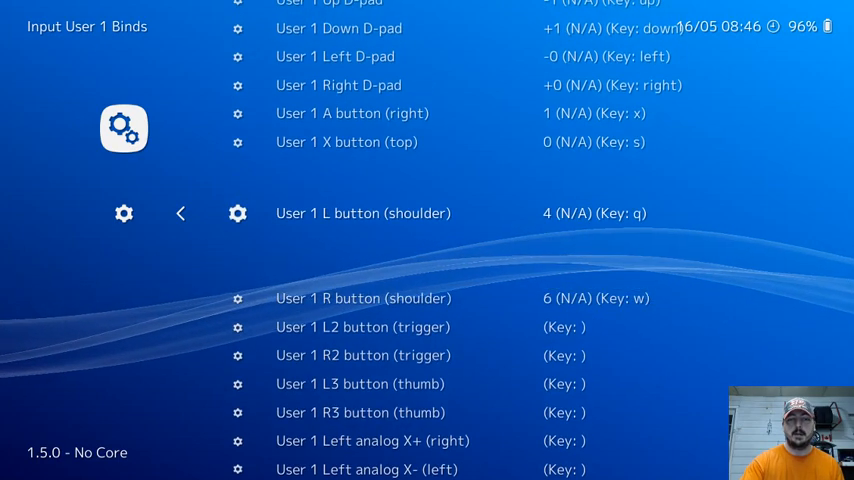
{"action": "scroll", "scroll_direction": "down", "scroll_amount": 3}
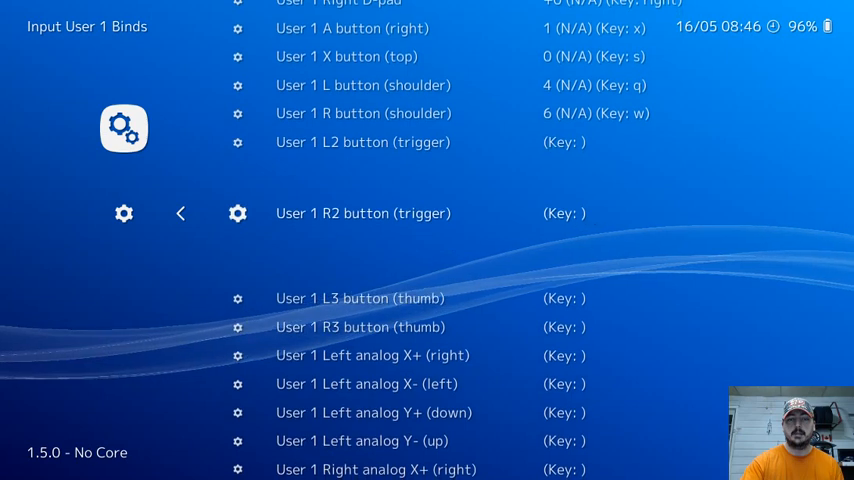
{"action": "scroll", "scroll_direction": "down", "scroll_amount": 3}
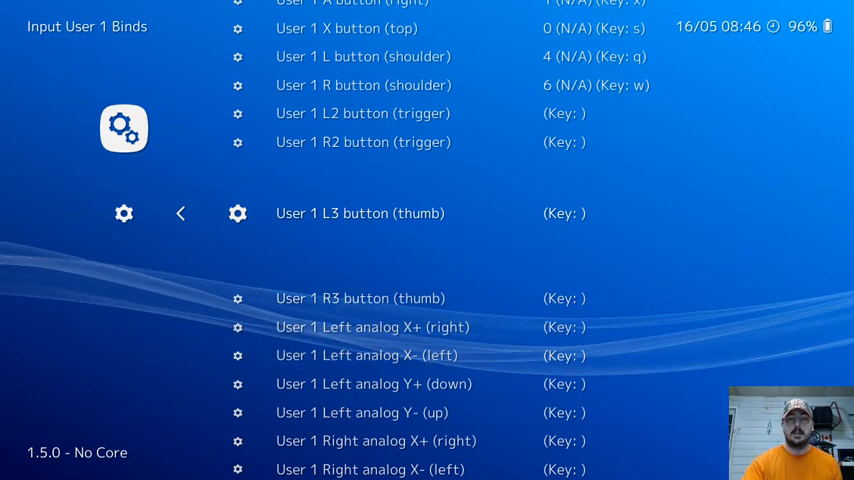
{"action": "scroll", "scroll_direction": "up", "scroll_amount": 3}
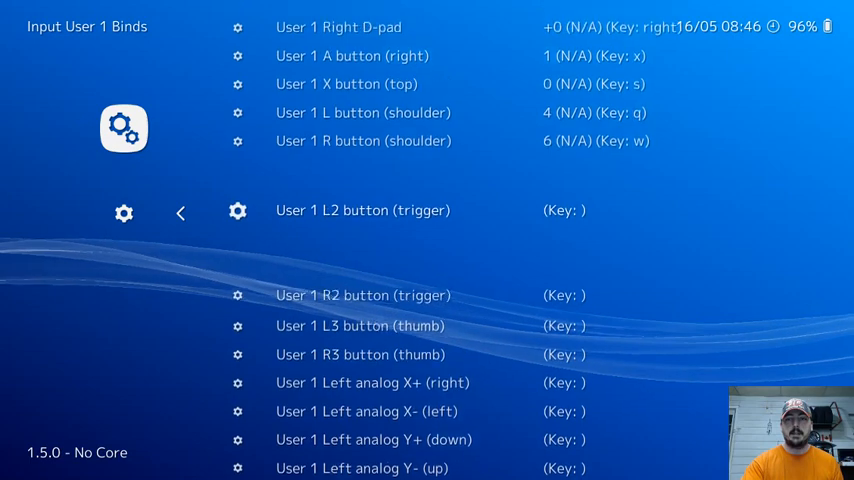
{"action": "scroll", "scroll_direction": "down", "scroll_amount": 3}
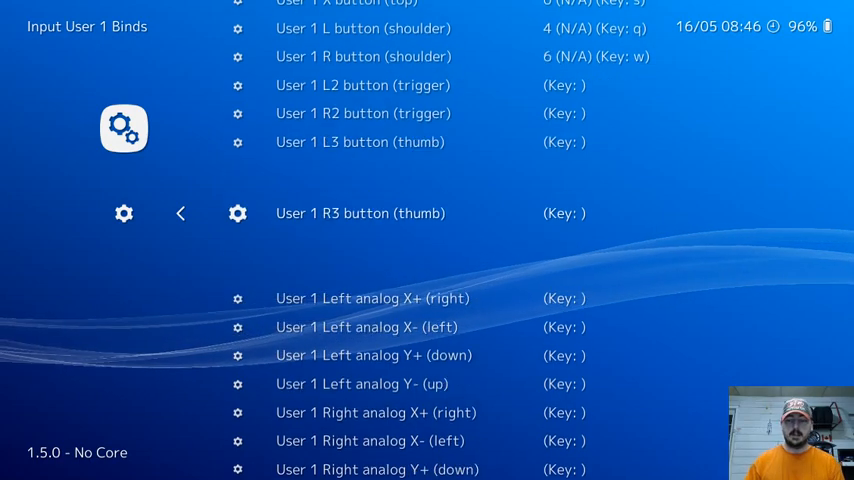
{"action": "scroll", "scroll_direction": "down", "scroll_amount": 3}
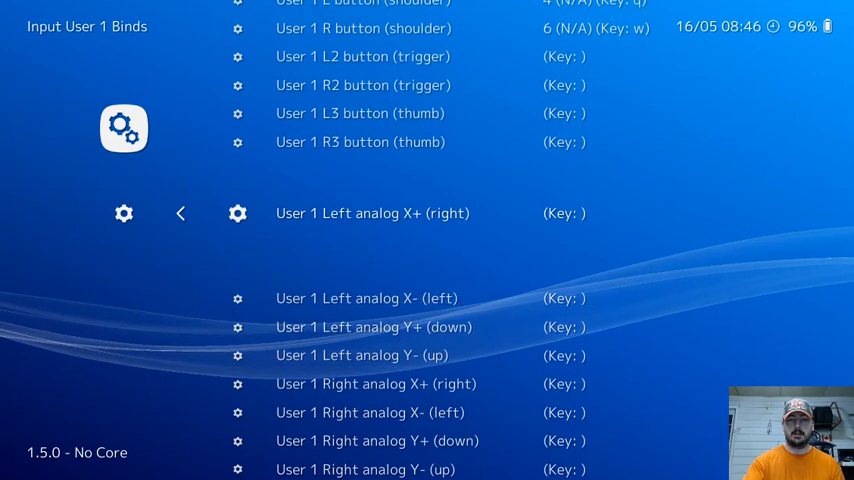
{"action": "scroll", "scroll_direction": "down", "scroll_amount": 3}
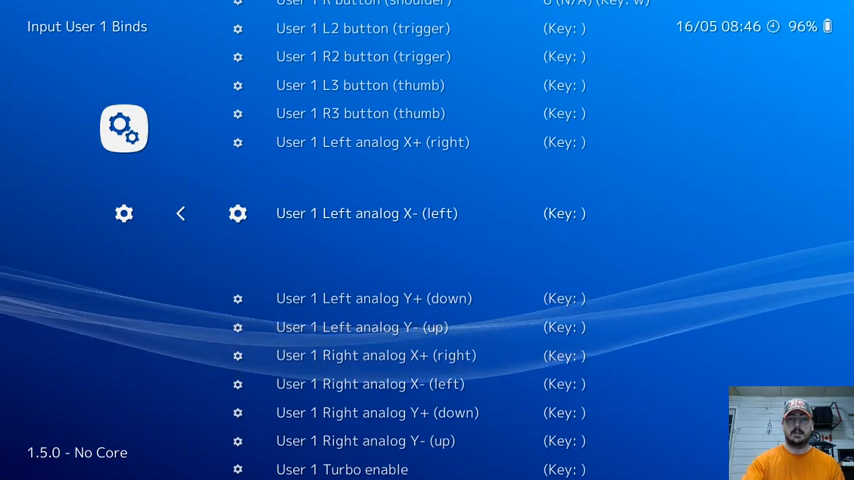
{"action": "scroll", "scroll_direction": "down", "scroll_amount": 3}
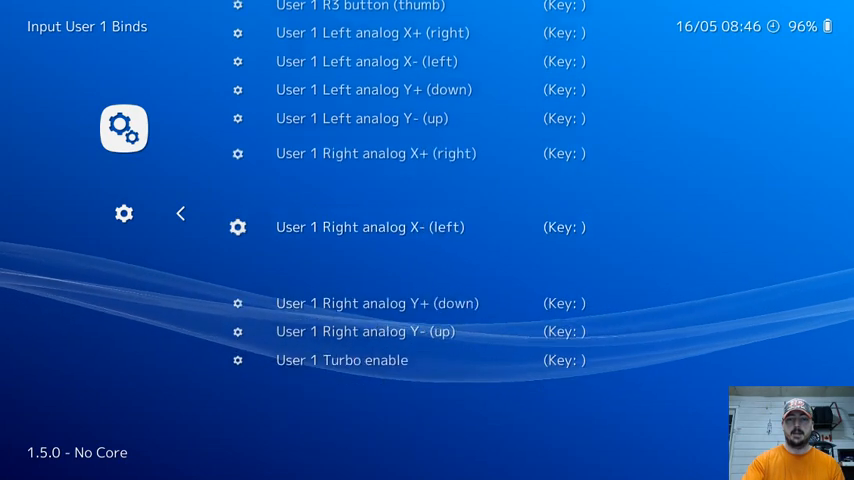
{"action": "scroll", "scroll_direction": "down", "scroll_amount": 3}
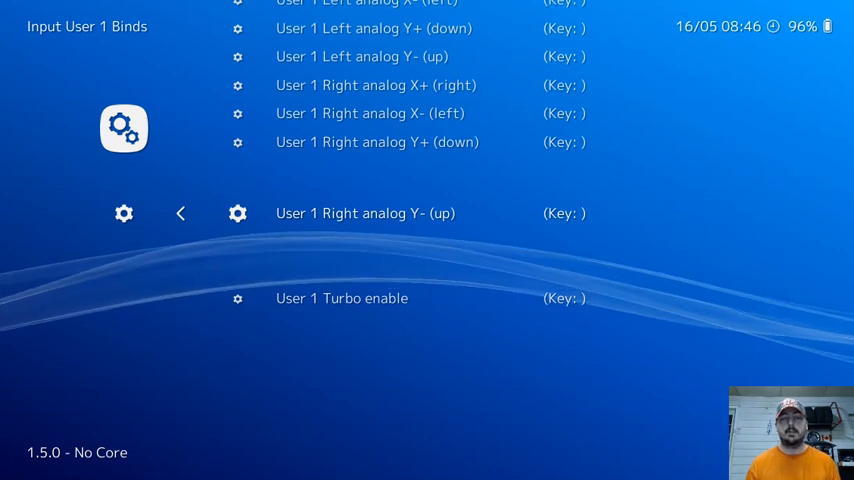
{"action": "scroll", "scroll_direction": "up", "scroll_amount": 3}
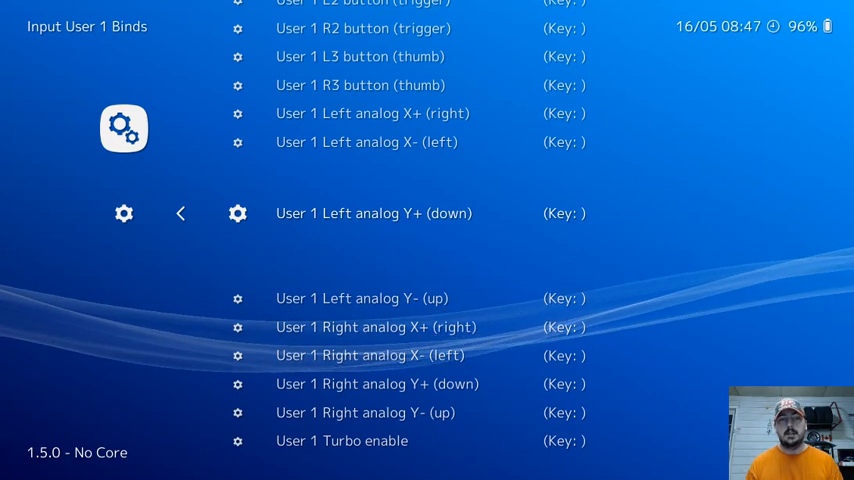
Step: Leave and reopen Input User 1 Binds, visit Bind All, then return to Input
{"action": "left_click", "coordinate": [180, 213]}
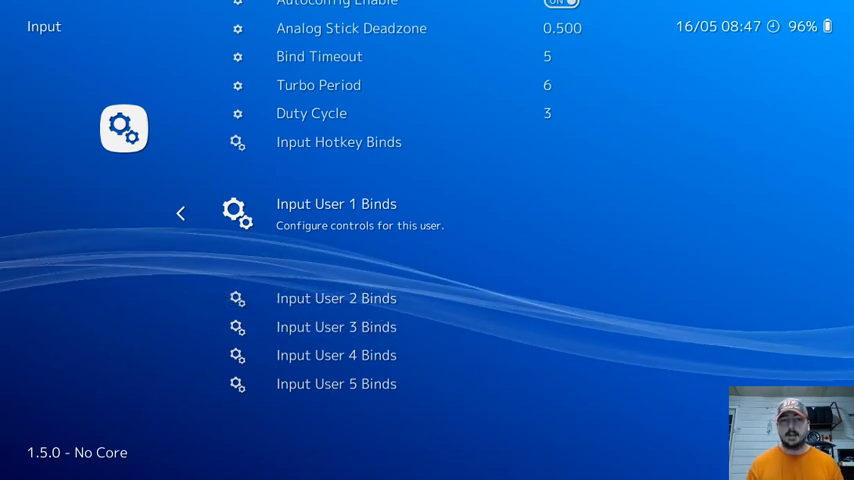
{"action": "left_click", "coordinate": [336, 204]}
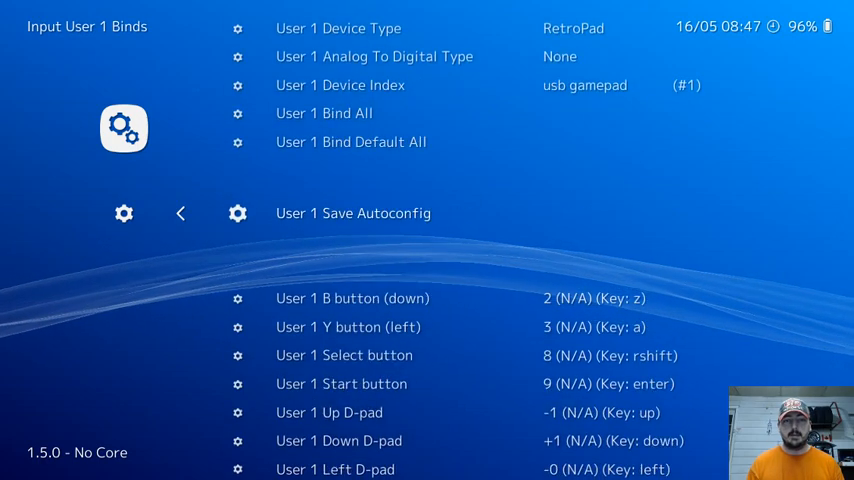
{"action": "left_click", "coordinate": [353, 213]}
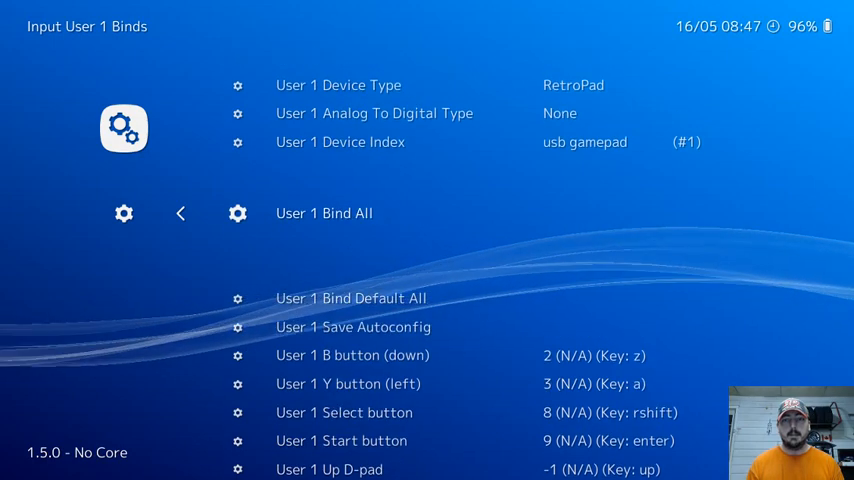
{"action": "left_click", "coordinate": [181, 213]}
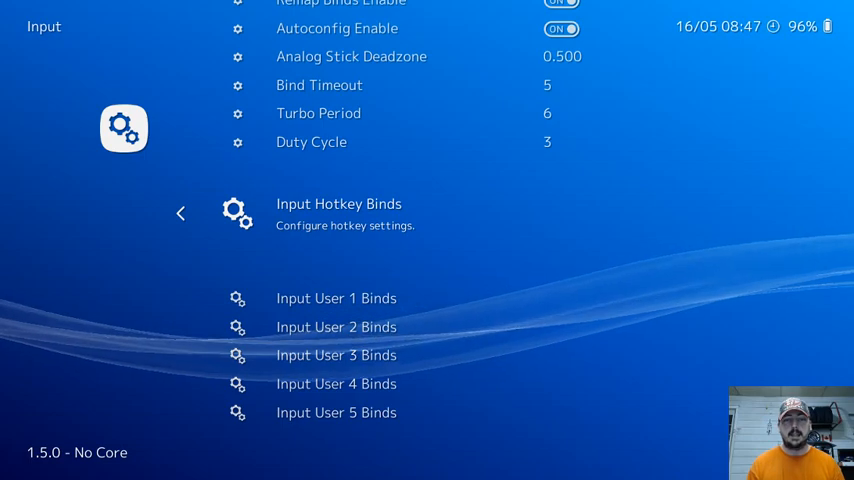
Step: Open Input Hotkey Binds and check Load state is F4 and Save state is F2
{"action": "left_click", "coordinate": [339, 213]}
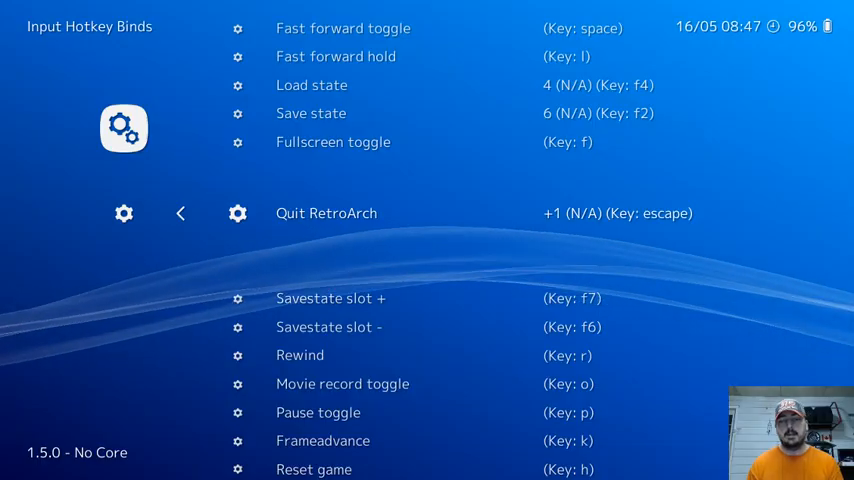
{"action": "scroll", "scroll_direction": "down", "scroll_amount": 3}
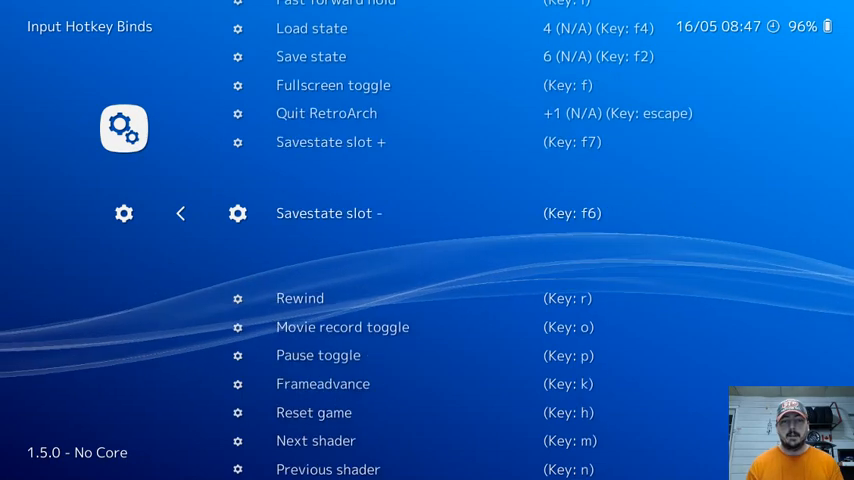
{"action": "scroll", "scroll_direction": "down", "scroll_amount": 3}
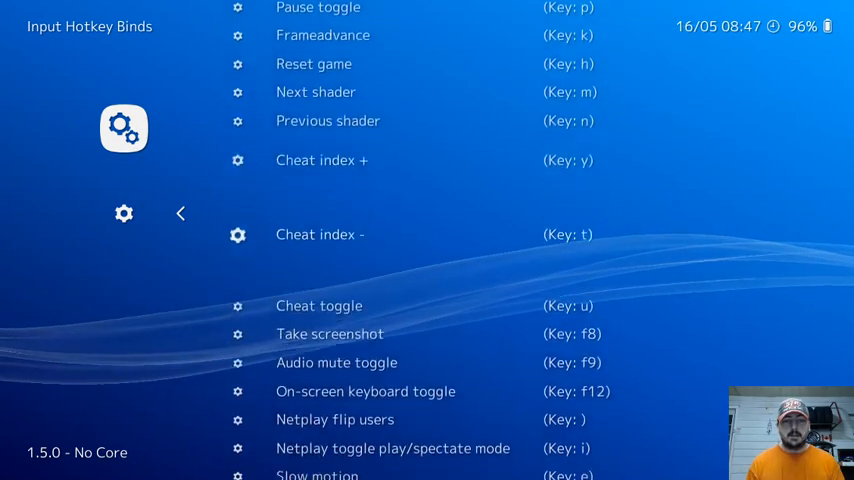
{"action": "scroll", "scroll_direction": "down", "scroll_amount": 3}
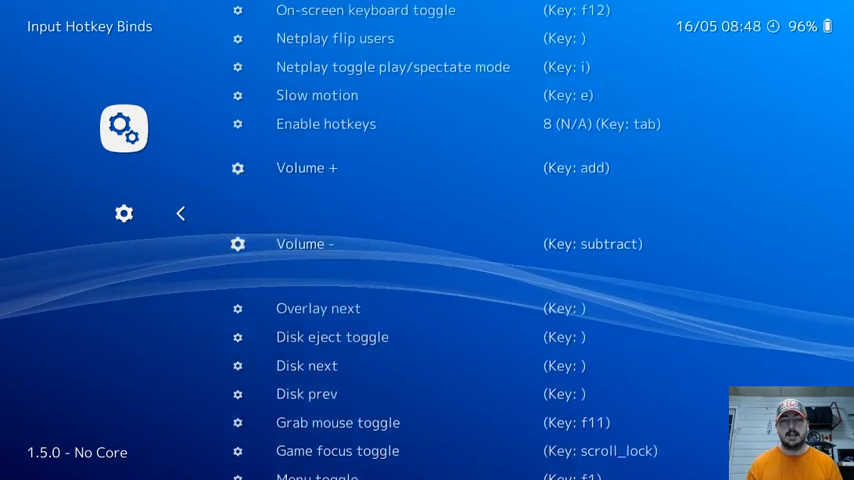
{"action": "scroll", "scroll_direction": "up", "scroll_amount": 3}
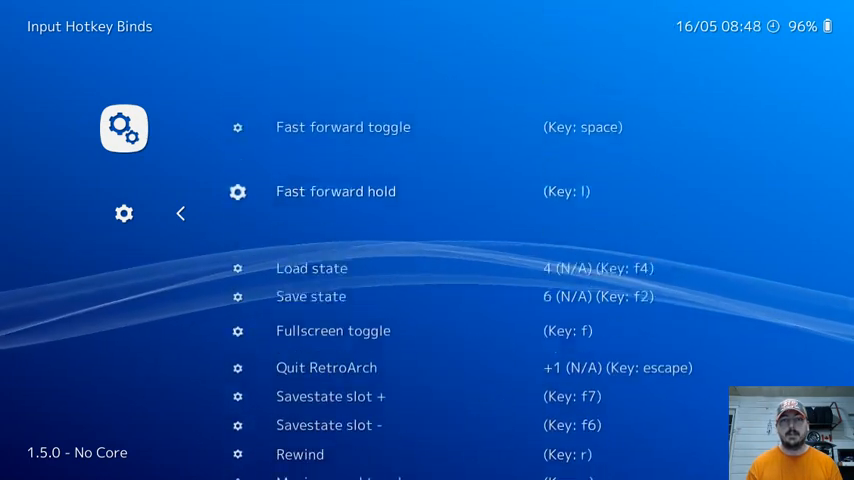
Step: Back out of Input Hotkey Binds to the Main Menu with Load Core and Load Content
{"action": "left_click", "coordinate": [180, 213]}
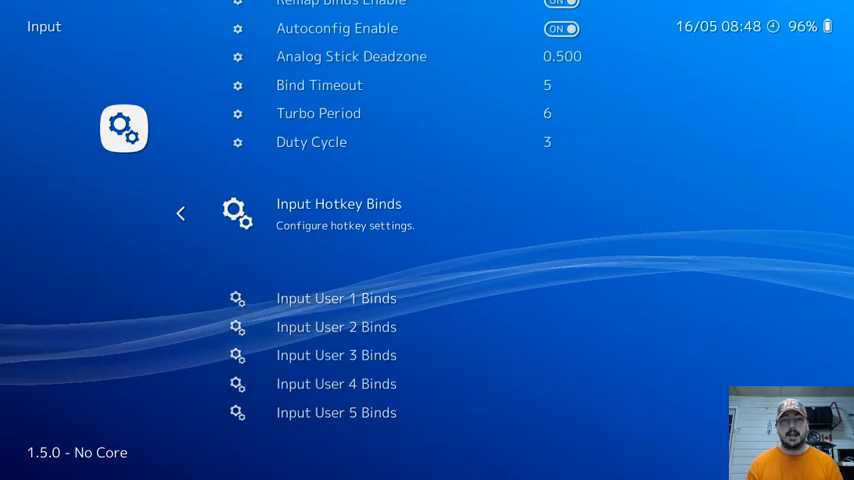
{"action": "scroll", "scroll_direction": "up", "scroll_amount": 3}
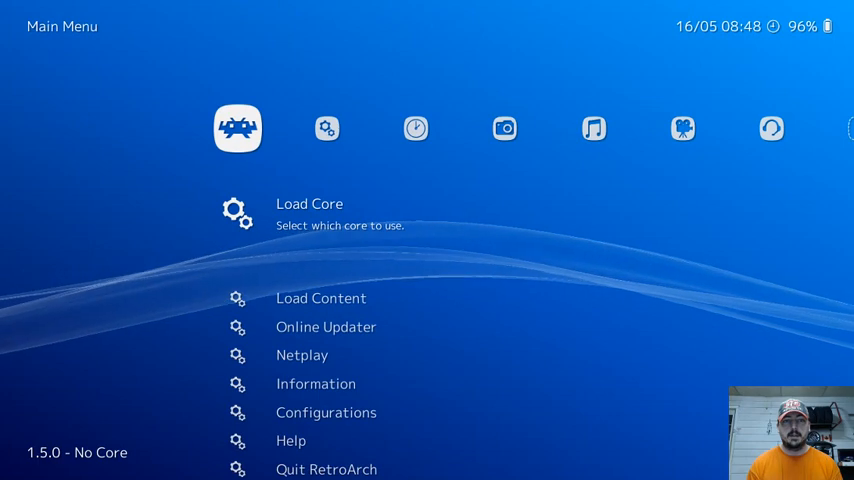
Step: Scroll the Main Menu down to Quit RetroArch and exit to File Explorer
{"action": "scroll", "scroll_direction": "down", "scroll_amount": 3}
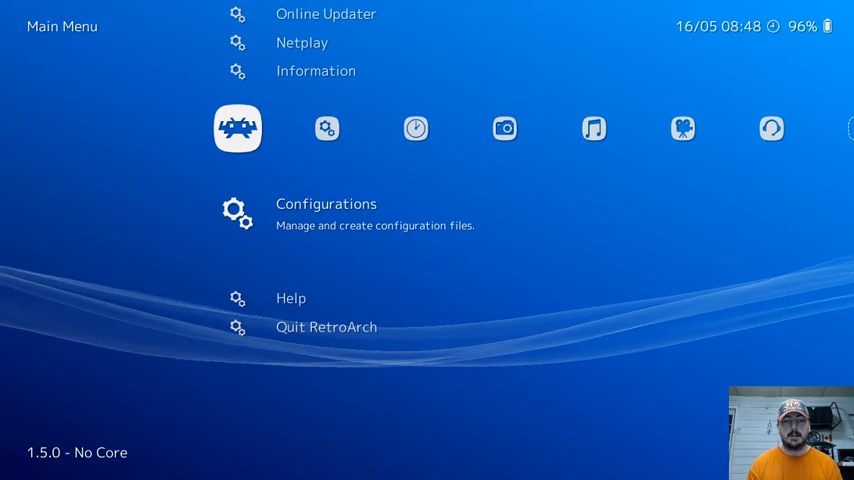
{"action": "scroll", "scroll_direction": "down", "scroll_amount": 3}
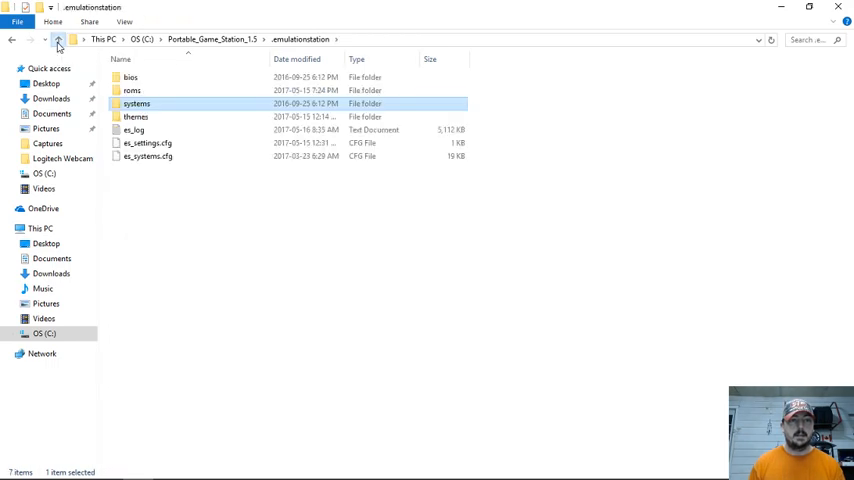
Step: Move up to Portable_Game_Station_1.5 and run Launch Portable (Windowed)
{"action": "left_click", "coordinate": [58, 39]}
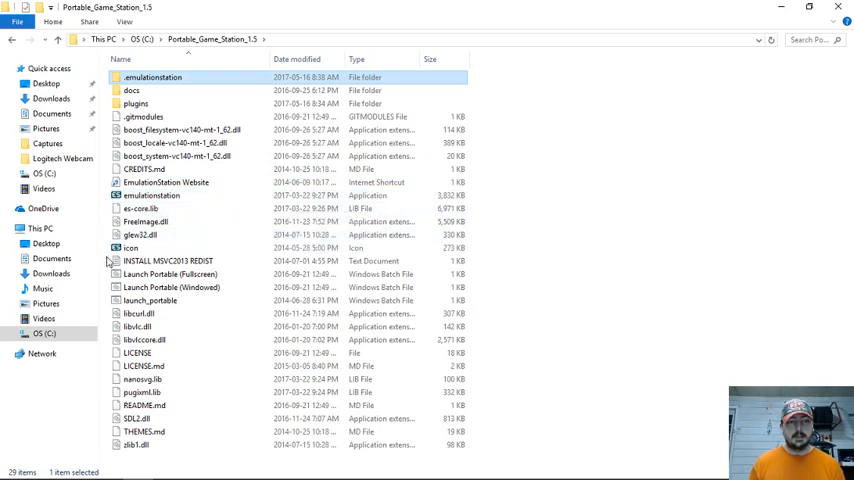
{"action": "mouse_move", "coordinate": [170, 287]}
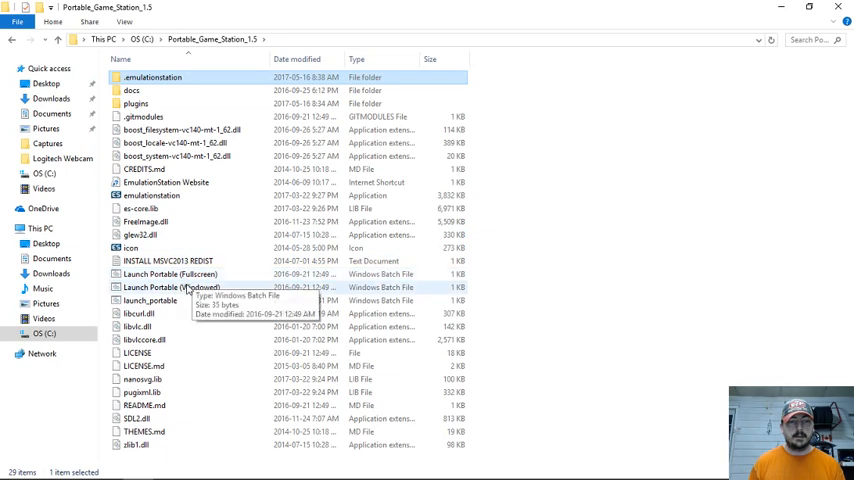
{"action": "mouse_move", "coordinate": [170, 274]}
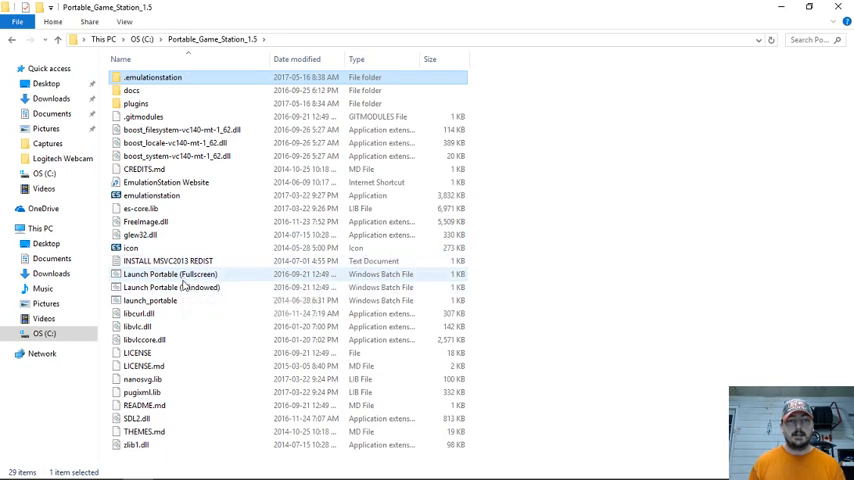
{"action": "mouse_move", "coordinate": [190, 287]}
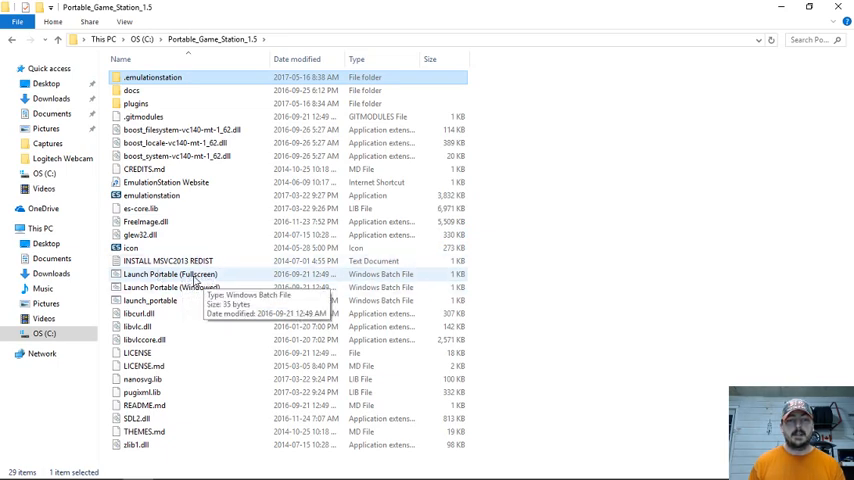
{"action": "left_click", "coordinate": [170, 287]}
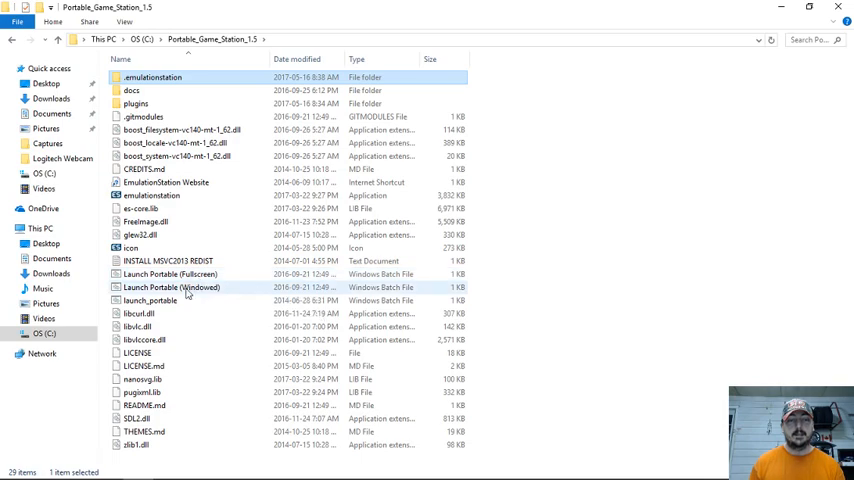
{"action": "mouse_move", "coordinate": [188, 300]}
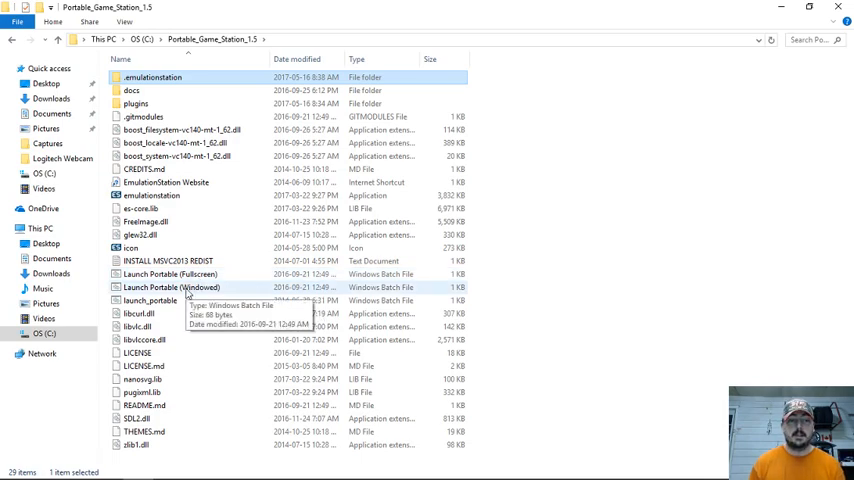
{"action": "double_click", "coordinate": [178, 287]}
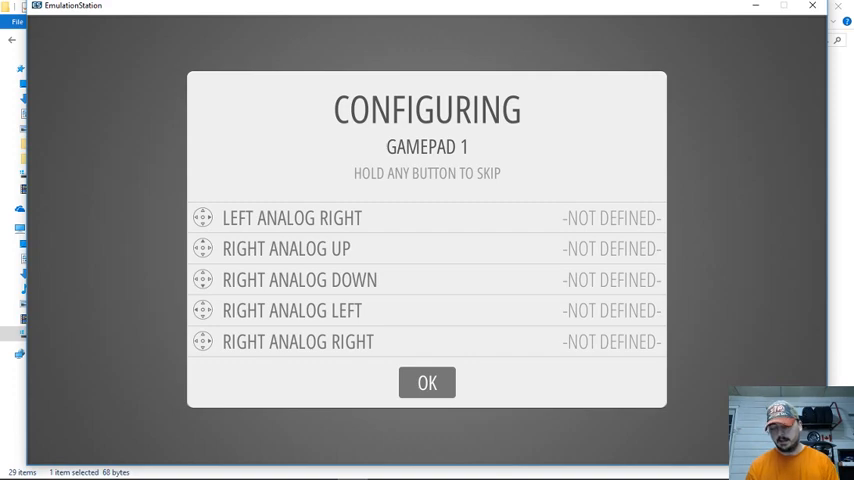
Step: Confirm the Gamepad 1 configuration with OK, leaving right analog directions undefined
{"action": "left_click", "coordinate": [427, 382]}
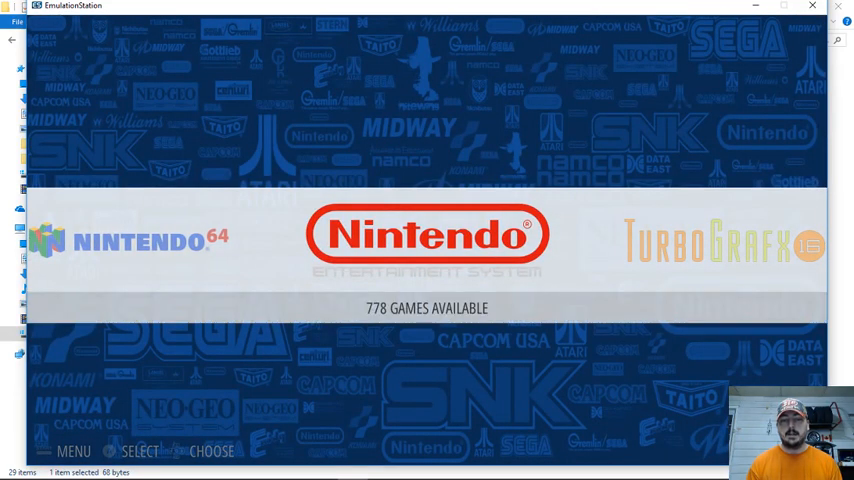
Step: Scroll the carousel from NES through TurboGrafx 16 and Virtual Boy, back to Super Nintendo
{"action": "scroll", "scroll_direction": "right", "scroll_amount": 3}
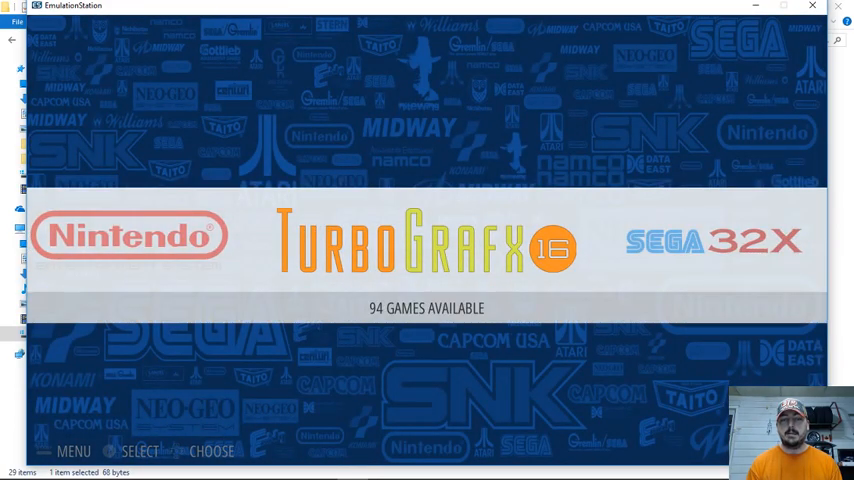
{"action": "scroll", "scroll_direction": "right", "scroll_amount": 3}
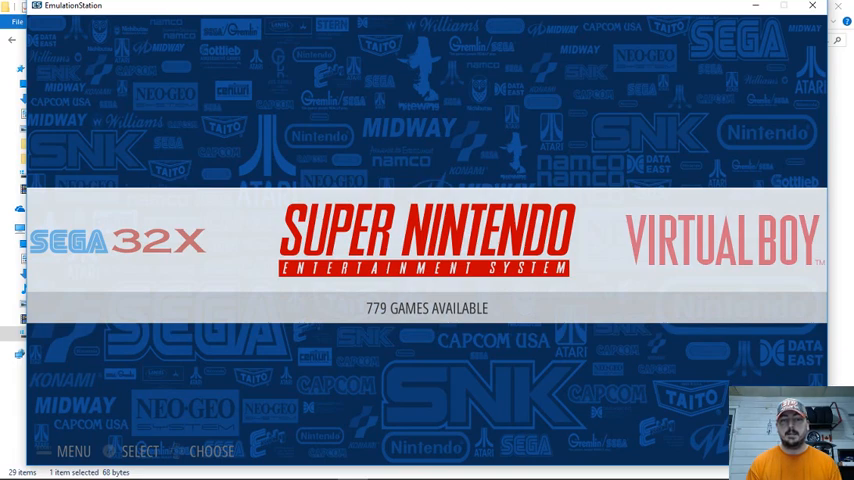
{"action": "scroll", "scroll_direction": "right", "scroll_amount": 3}
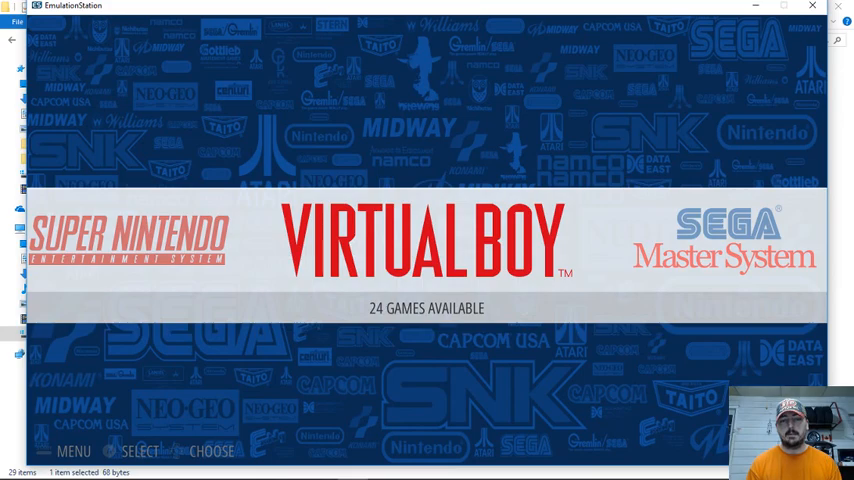
{"action": "scroll", "scroll_direction": "left", "scroll_amount": 3}
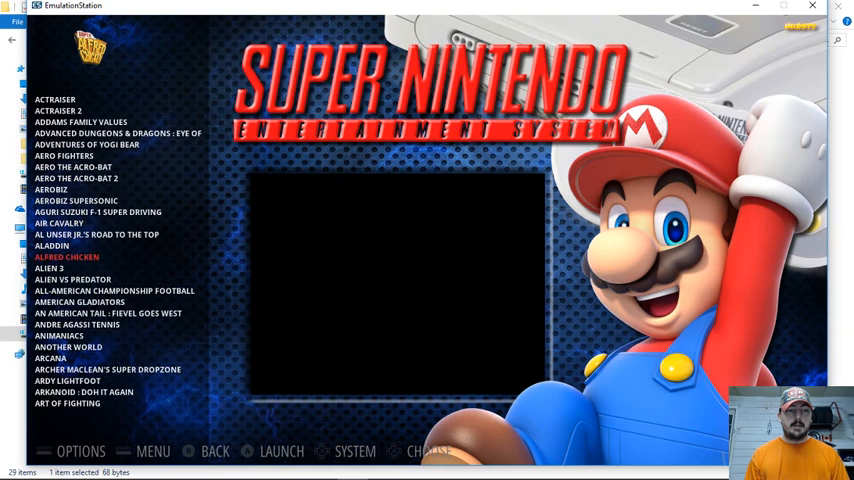
Step: Scroll down the Super Nintendo game list and launch a game
{"action": "scroll", "scroll_direction": "down", "scroll_amount": 3}
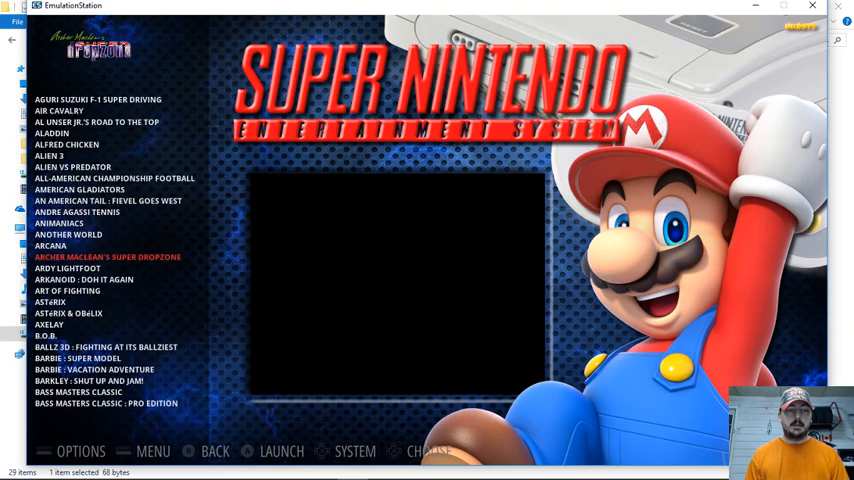
{"action": "scroll", "scroll_direction": "down", "scroll_amount": 3}
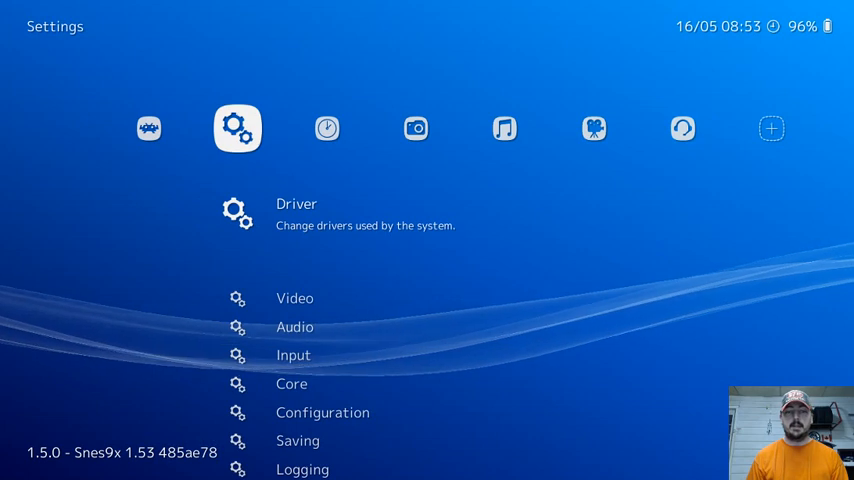
Step: Move back to the Quick Menu and resume the Snes9x game
{"action": "scroll", "scroll_direction": "left", "scroll_amount": 3}
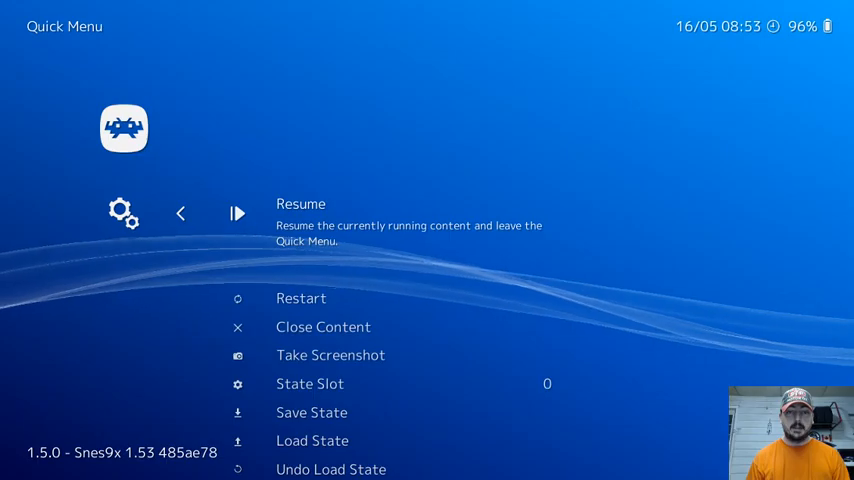
{"action": "left_click", "coordinate": [301, 203]}
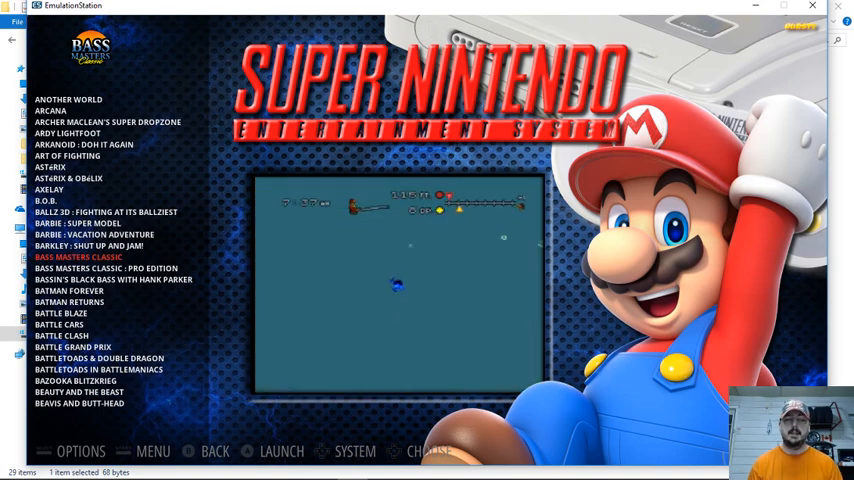
Step: Launch Bass Masters Classic from the Super Nintendo list
{"action": "left_click", "coordinate": [80, 451]}
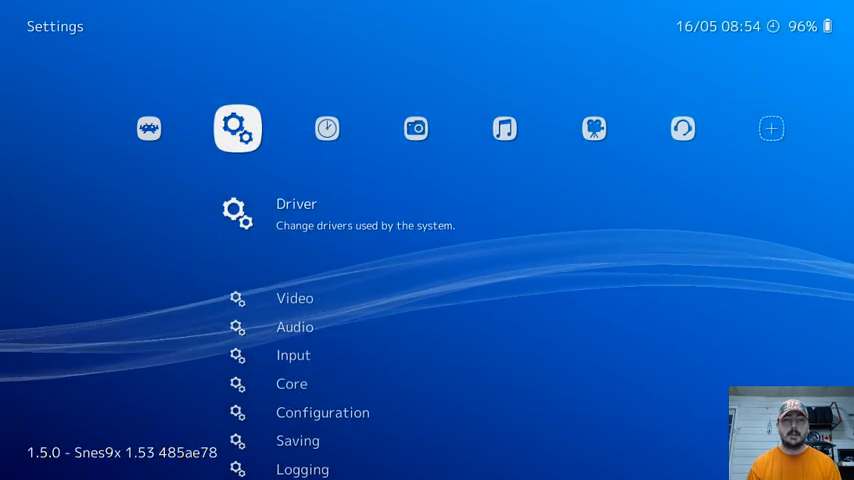
Step: Scroll through RetroArch's Settings to reach the Input page
{"action": "scroll", "scroll_direction": "down", "scroll_amount": 3}
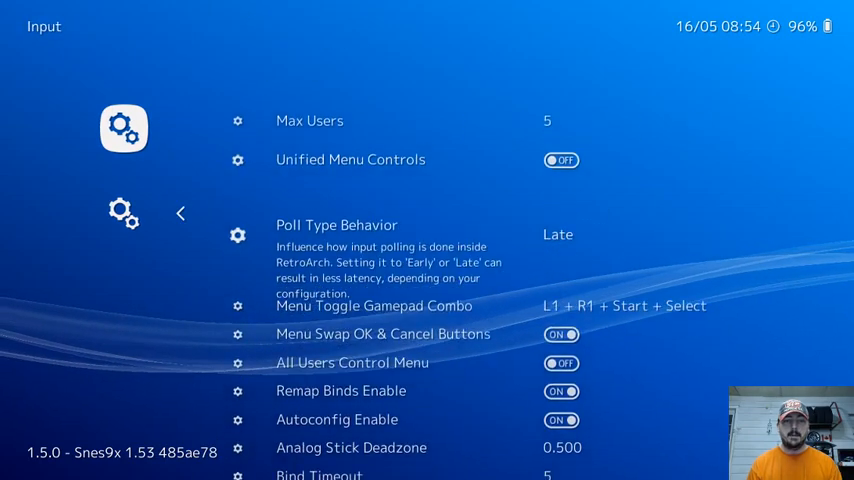
{"action": "scroll", "scroll_direction": "down", "scroll_amount": 3}
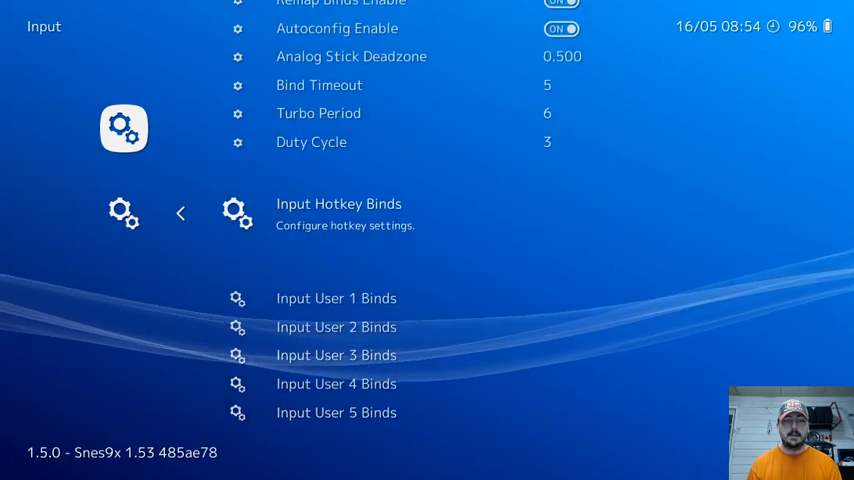
Step: Open Input Hotkey Binds to view Save state on F2 and Load state on F4
{"action": "left_click", "coordinate": [339, 213]}
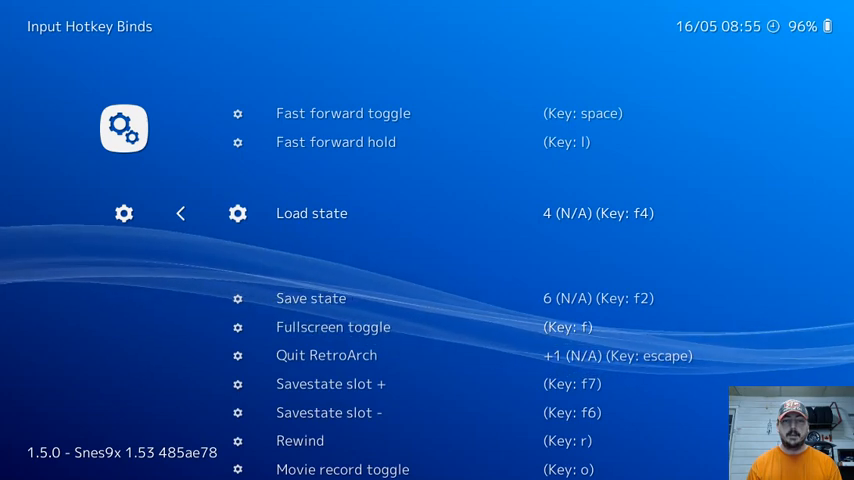
{"action": "scroll", "scroll_direction": "up", "scroll_amount": 3}
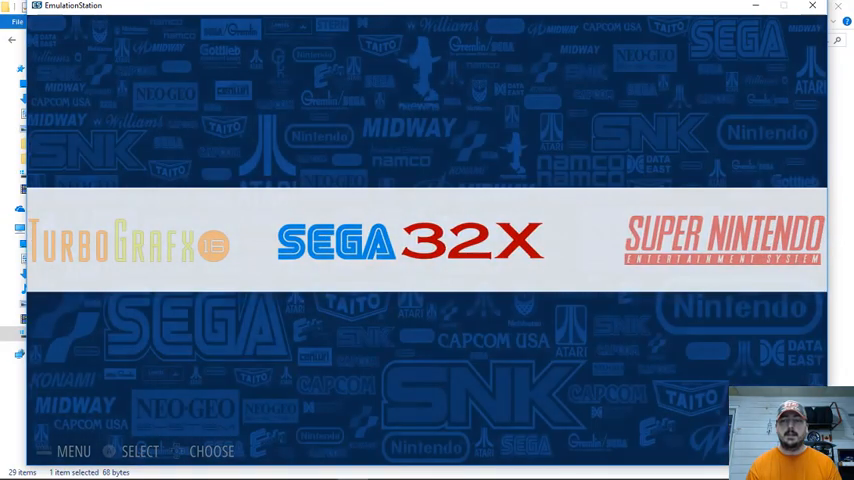
Step: Cycle the system carousel past Sega Master System to centre Sega Genesis
{"action": "scroll", "scroll_direction": "right", "scroll_amount": 3}
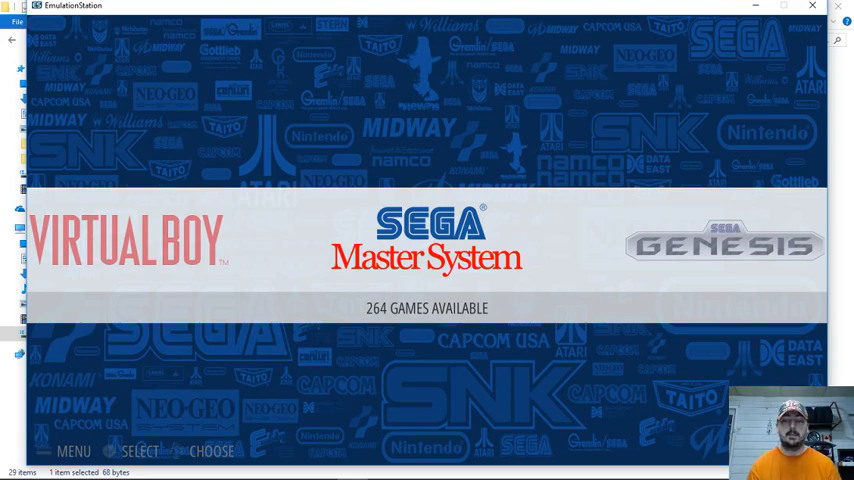
{"action": "scroll", "scroll_direction": "right", "scroll_amount": 3}
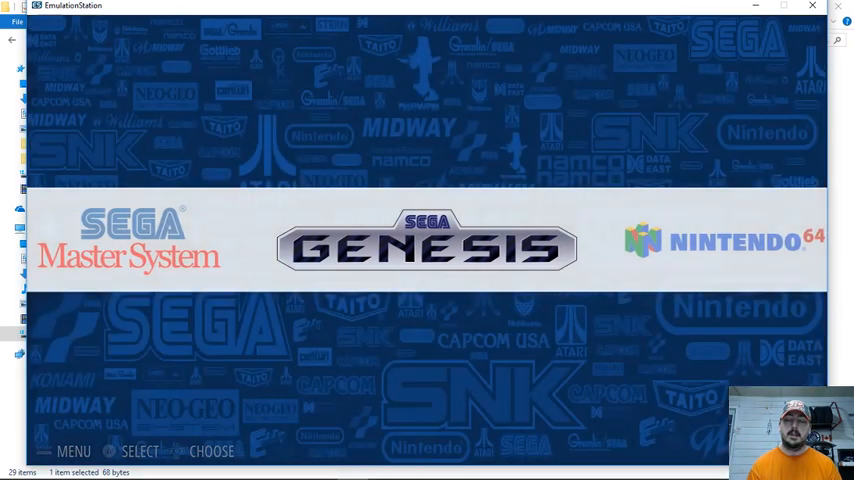